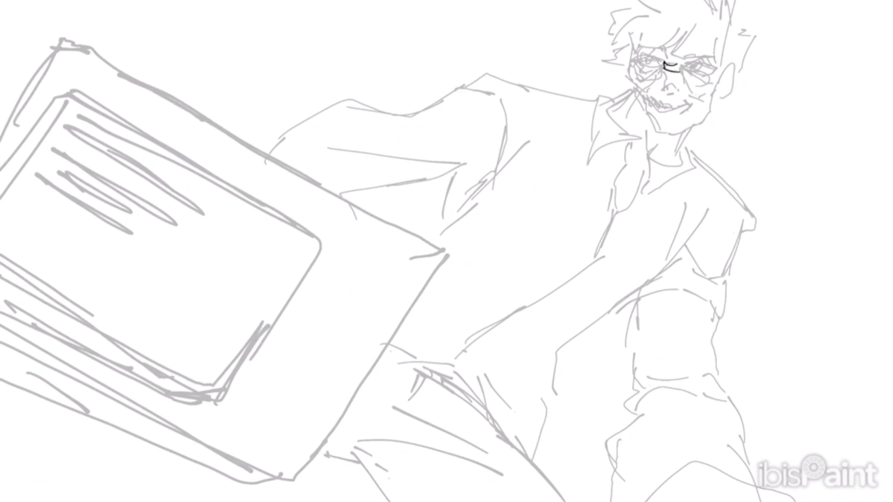
Step: Ink black lines over the man's figure, then trace the book's top, right, lower and inner edges
drag(644, 68, 684, 76)
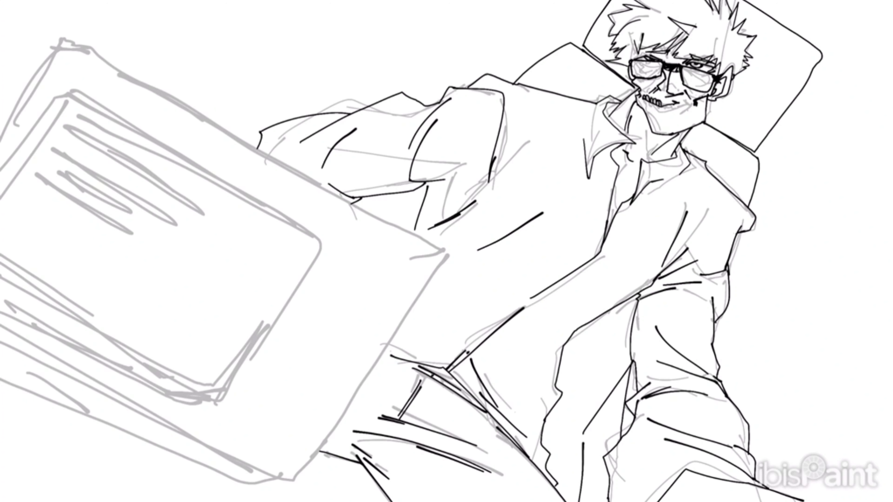
drag(63, 34, 438, 251)
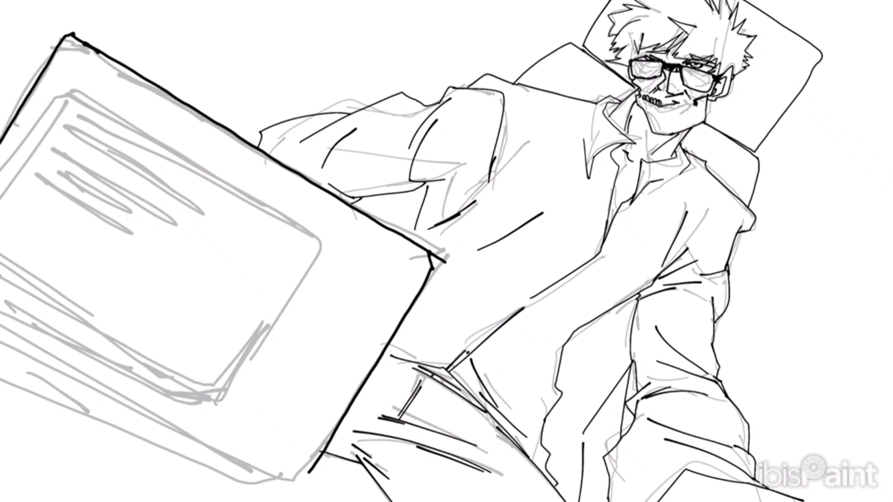
drag(86, 45, 284, 467)
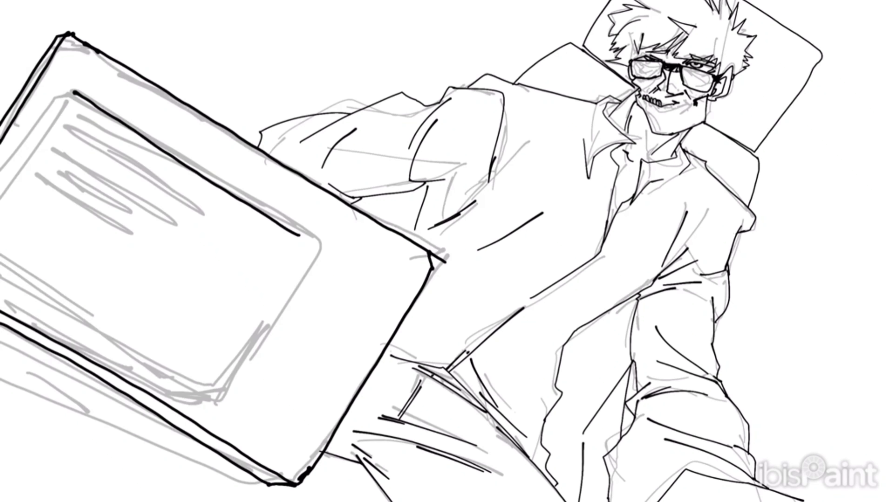